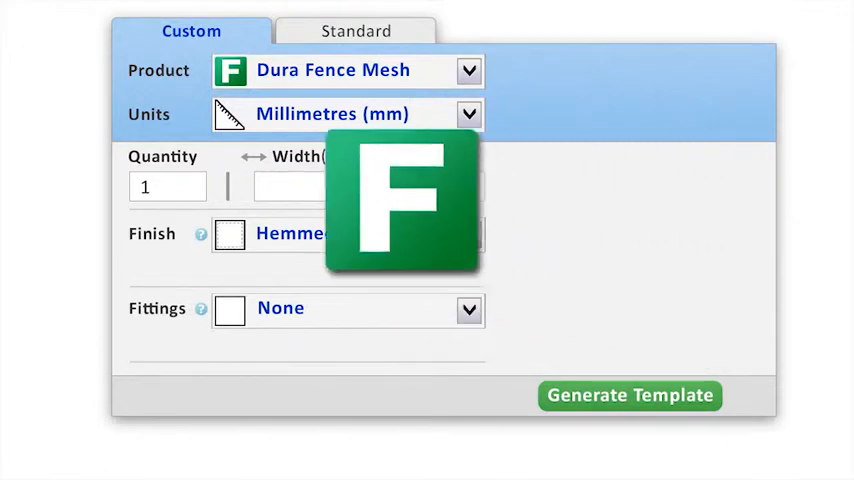
# Choose Dura Fence Mesh as the product, keeping millimetre units
pyautogui.click(468, 72)
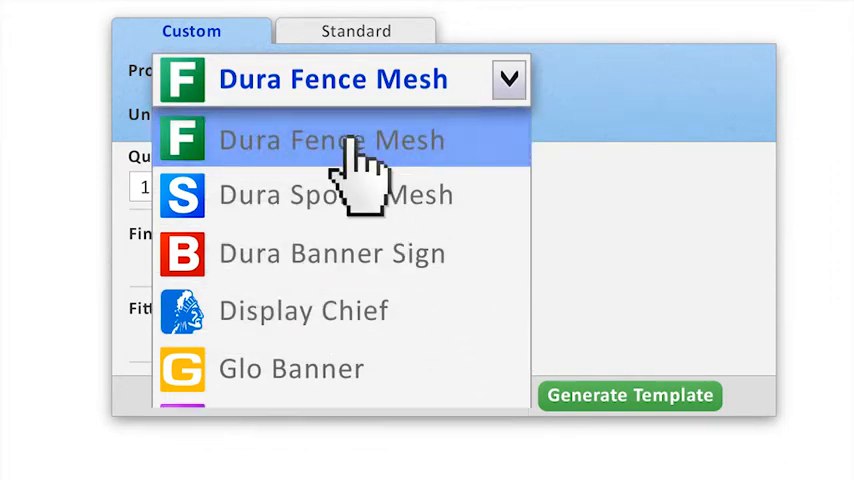
pyautogui.click(332, 140)
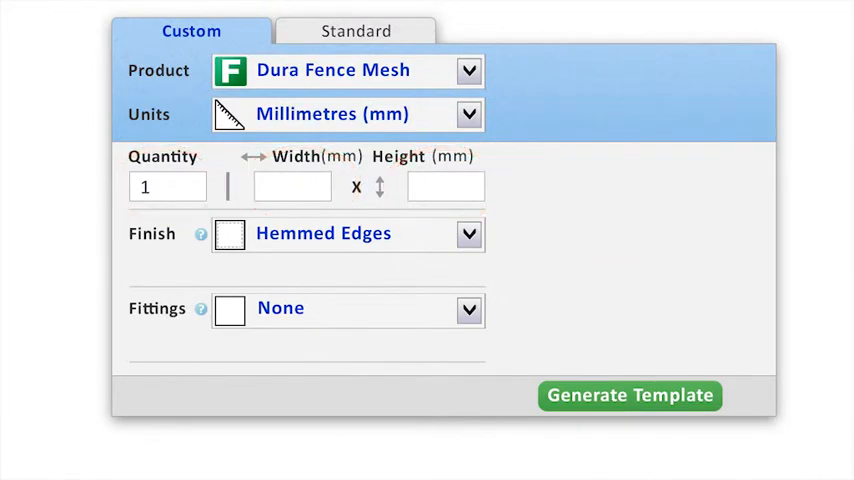
# Set a 75mm top-only pole pocket and 500mm left/right eyelets, then generate the template
pyautogui.click(468, 234)
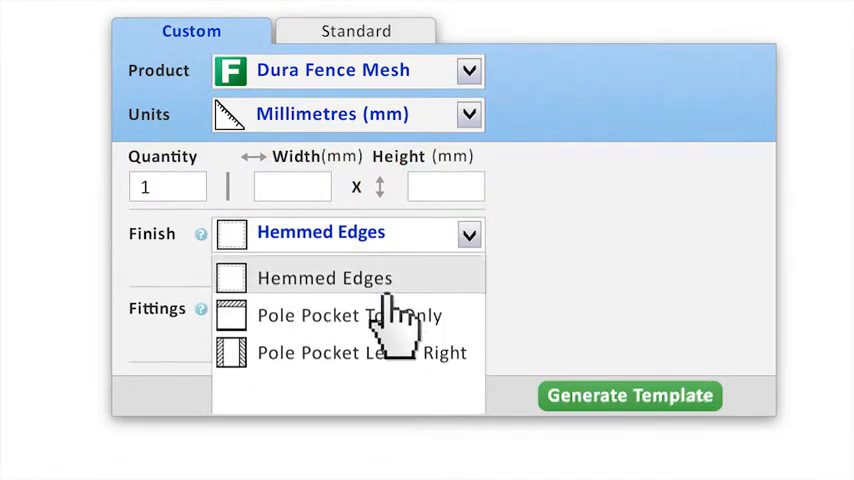
pyautogui.click(320, 316)
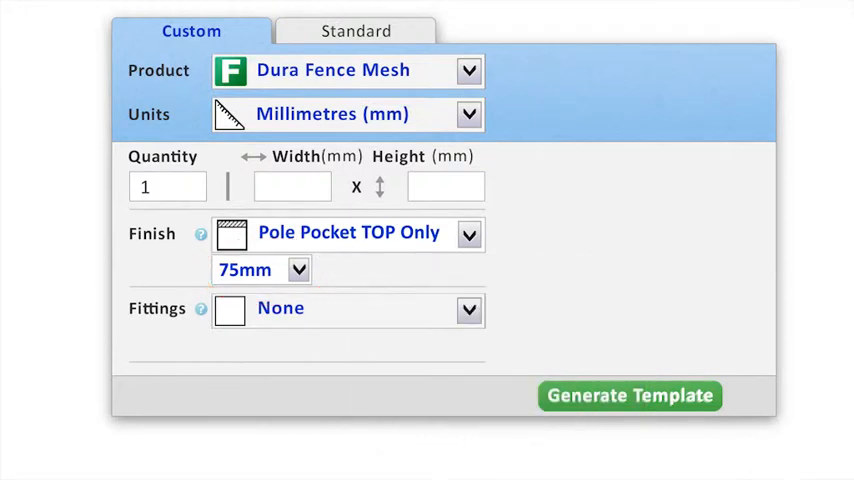
pyautogui.click(470, 308)
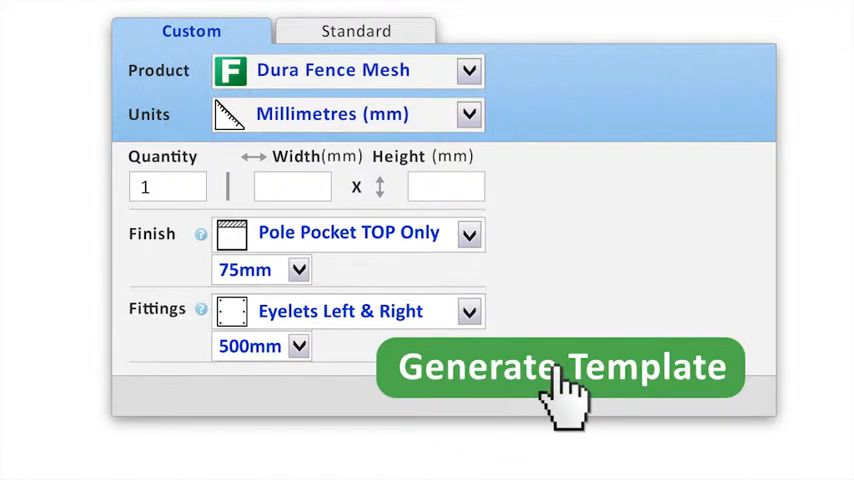
pyautogui.click(560, 368)
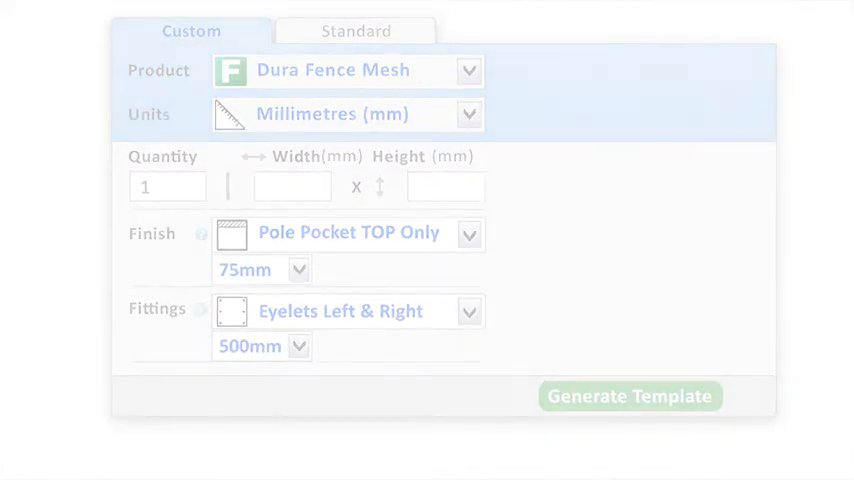
# Download the generated Dura Fence Mesh template file from the results page
pyautogui.click(628, 396)
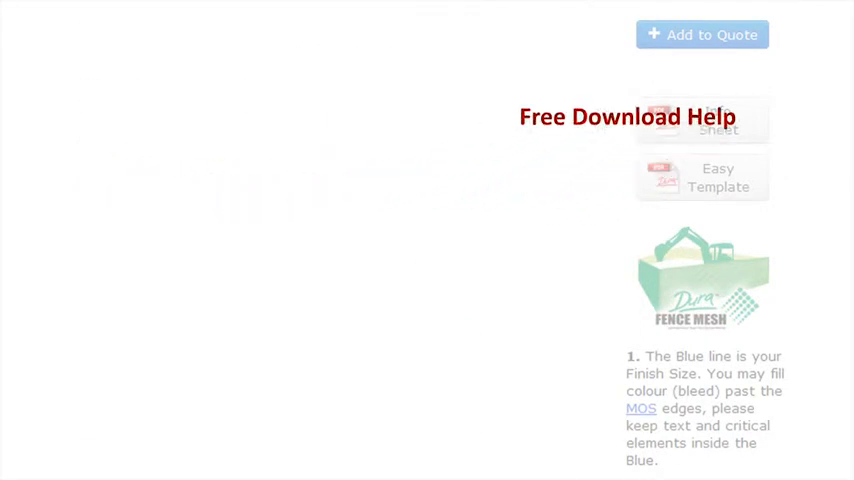
pyautogui.click(702, 120)
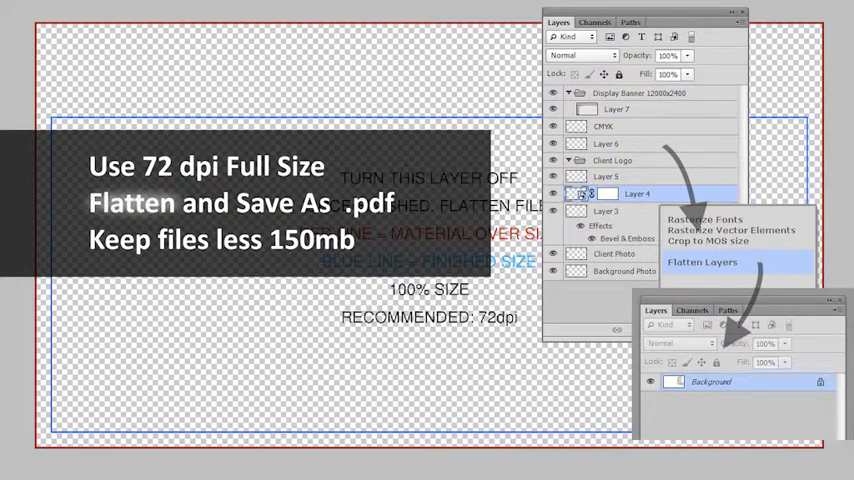
# Flatten the banner artwork layers into a single background layer
pyautogui.click(702, 262)
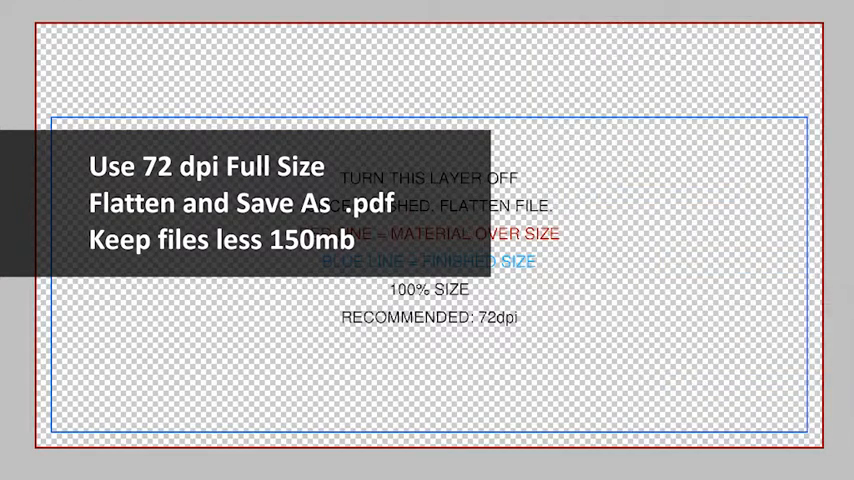